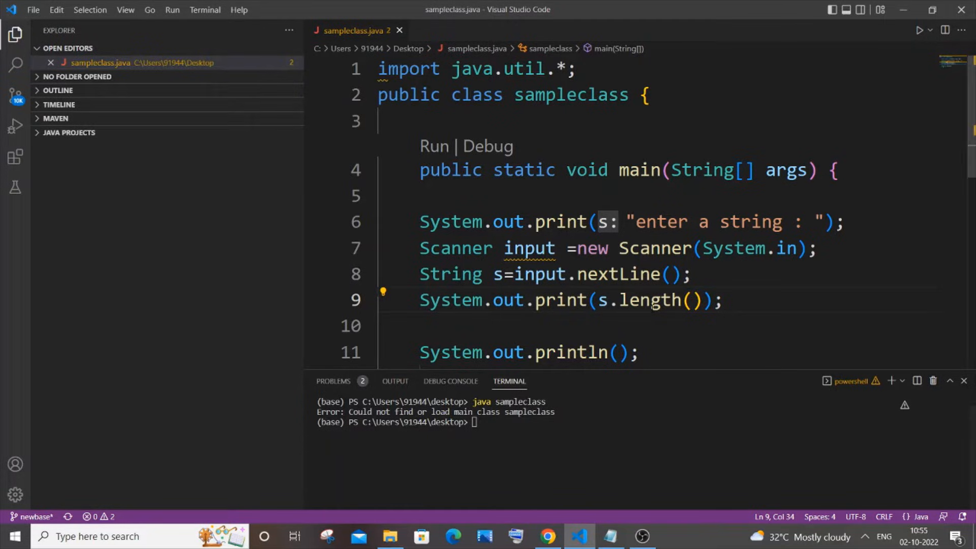
Review the troubleshooting checklist notes and select the class name sampleclass in the editor.
{"action": "left_click", "coordinate": [609, 536]}
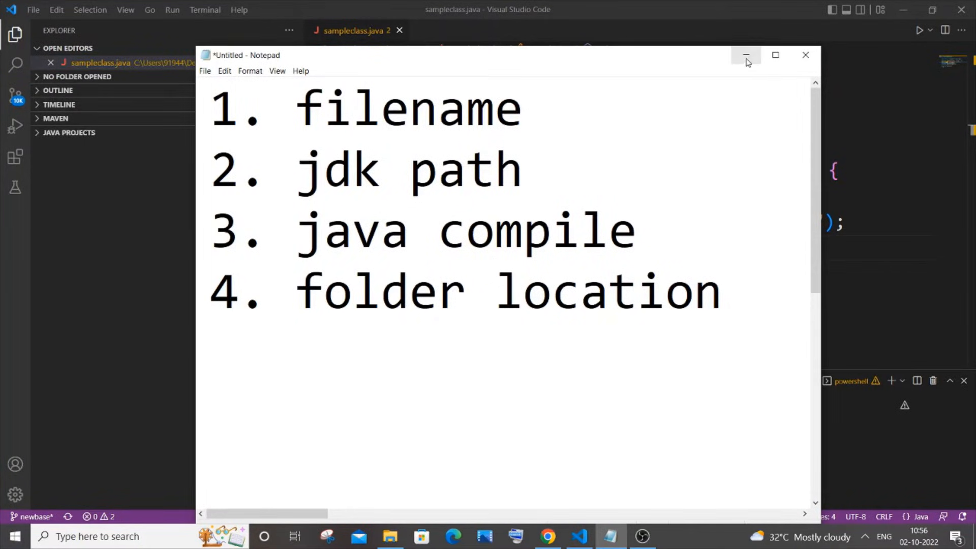
{"action": "left_click", "coordinate": [745, 55]}
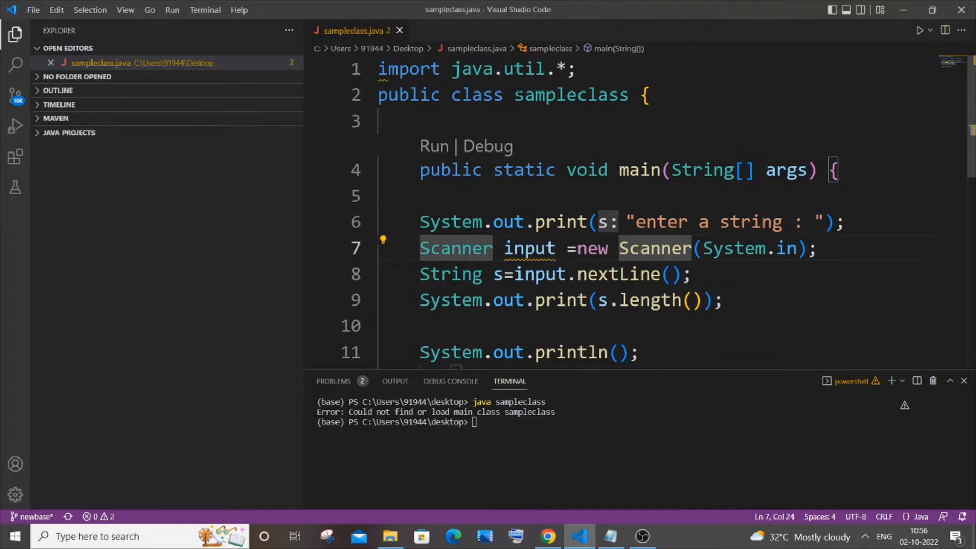
{"action": "double_click", "coordinate": [569, 94]}
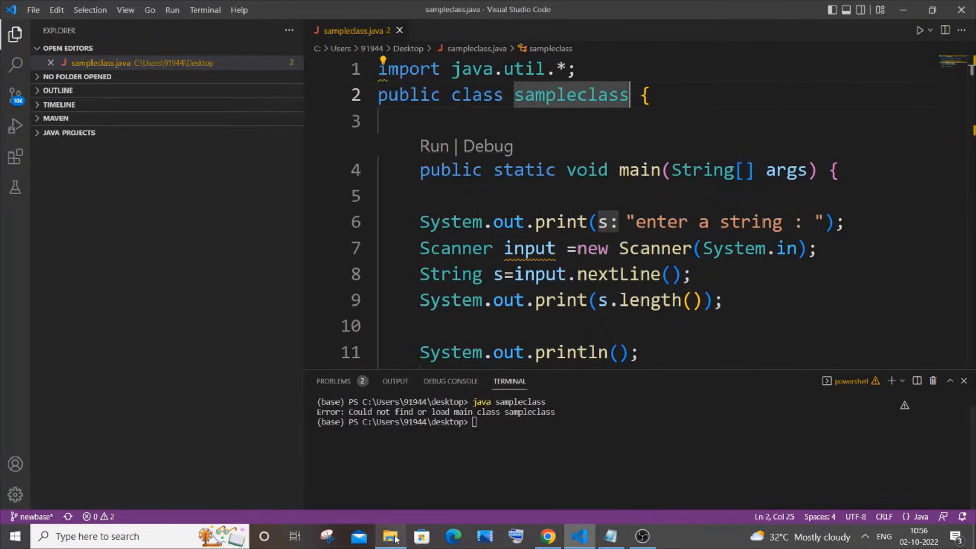
Show the jdk1.8.0_291 bin folder in File Explorer and search the taskbar for 'envi'.
{"action": "left_click", "coordinate": [391, 536]}
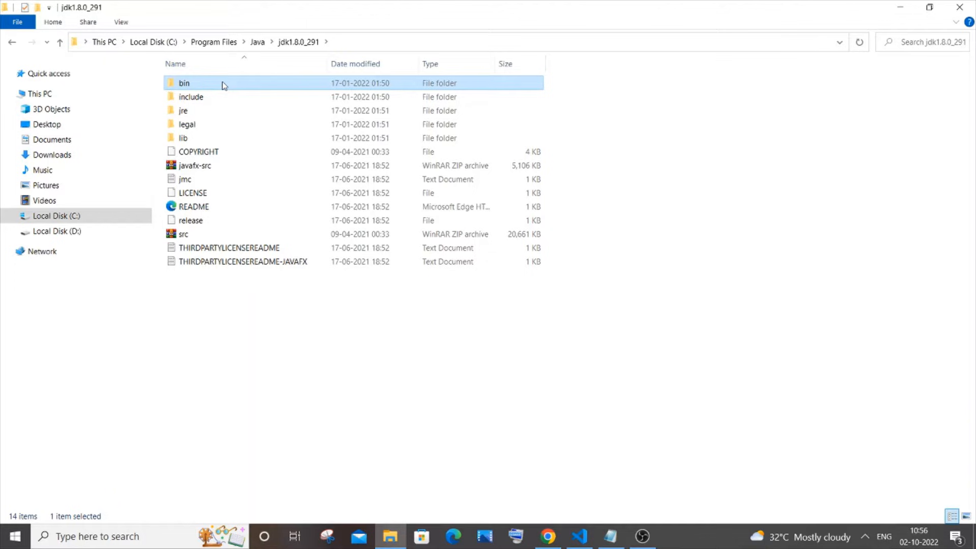
{"action": "double_click", "coordinate": [184, 82]}
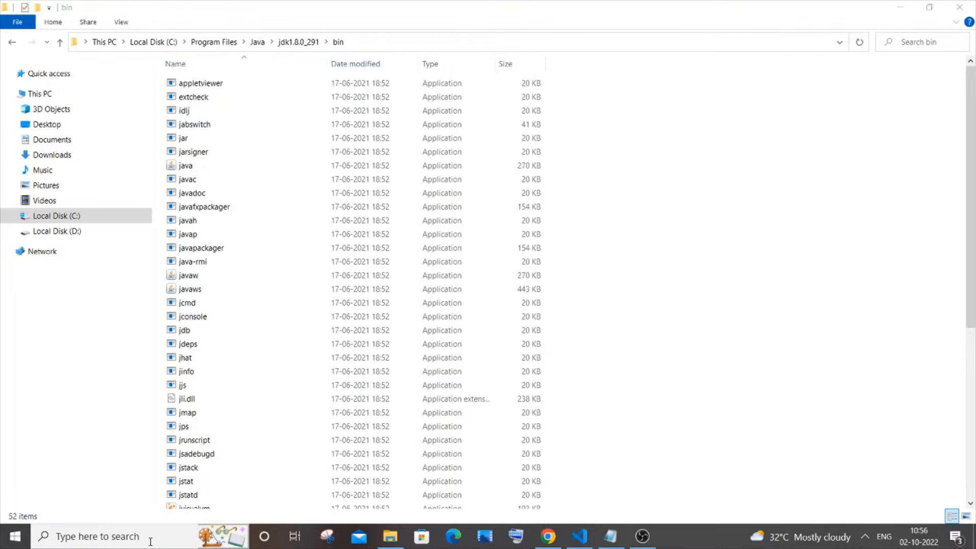
{"action": "type", "text": "envi"}
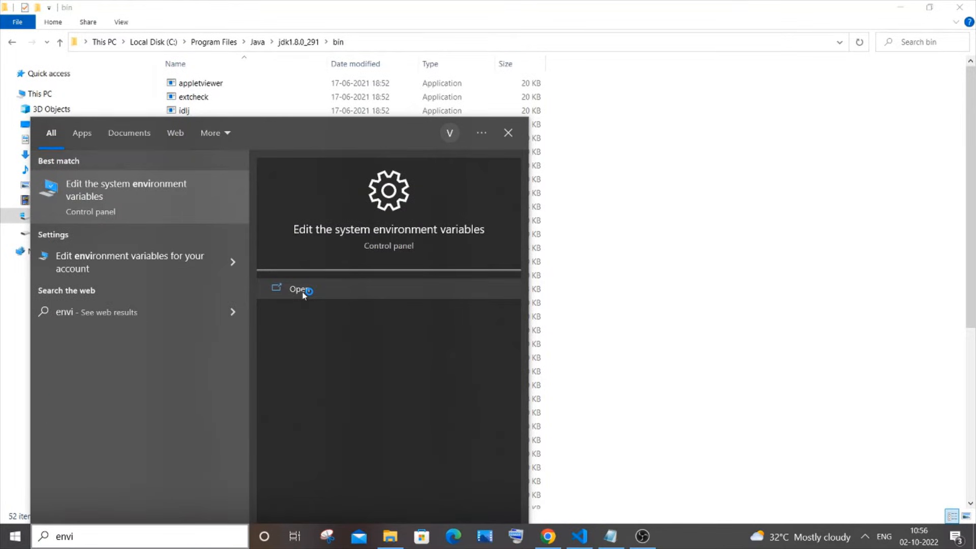
Confirm the system Path lists the jdk1.8.0_291 bin folder, then return to VS Code.
{"action": "left_click", "coordinate": [298, 289]}
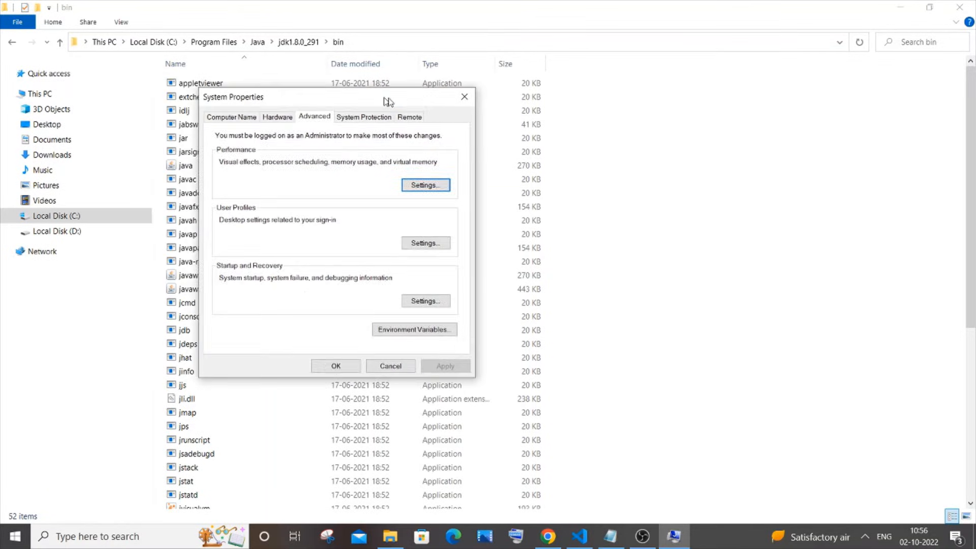
{"action": "left_click", "coordinate": [414, 330]}
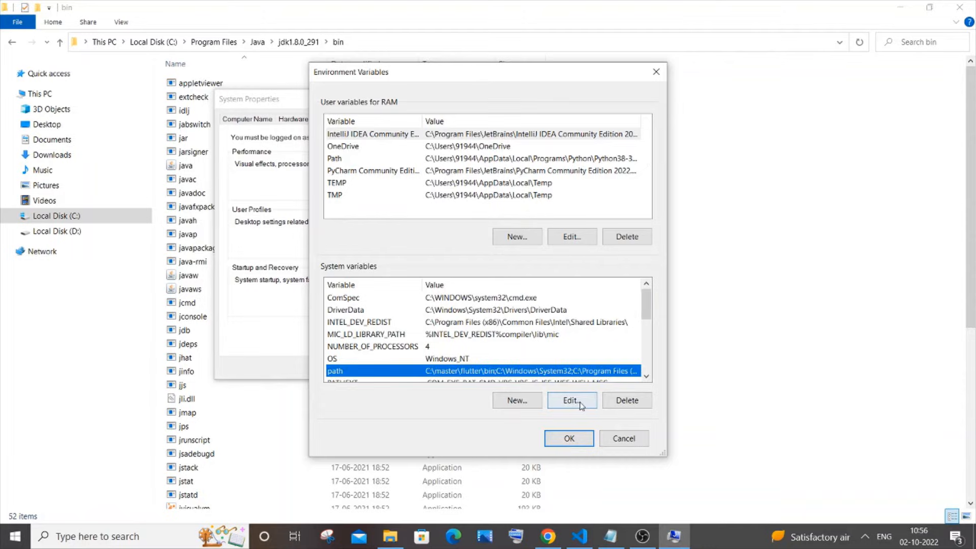
{"action": "left_click", "coordinate": [571, 401]}
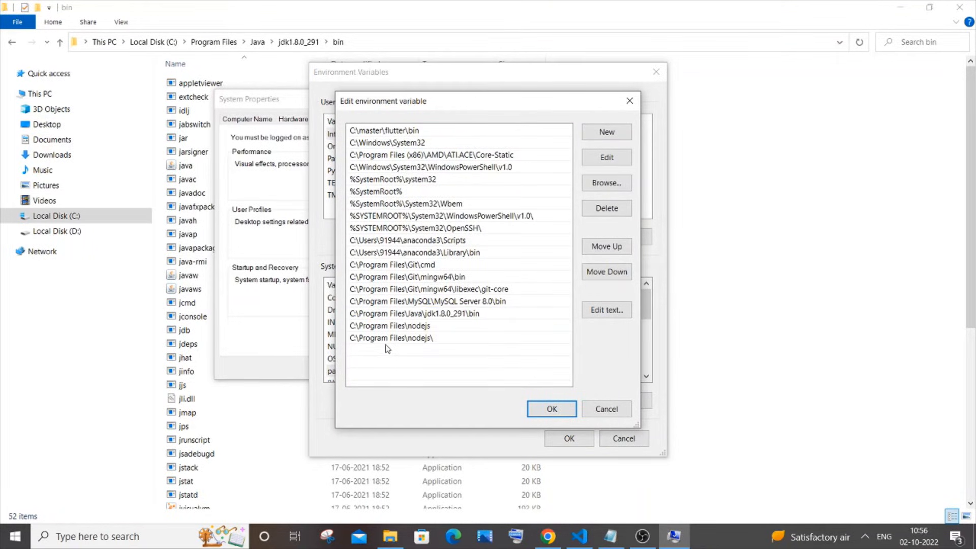
{"action": "left_click", "coordinate": [604, 131]}
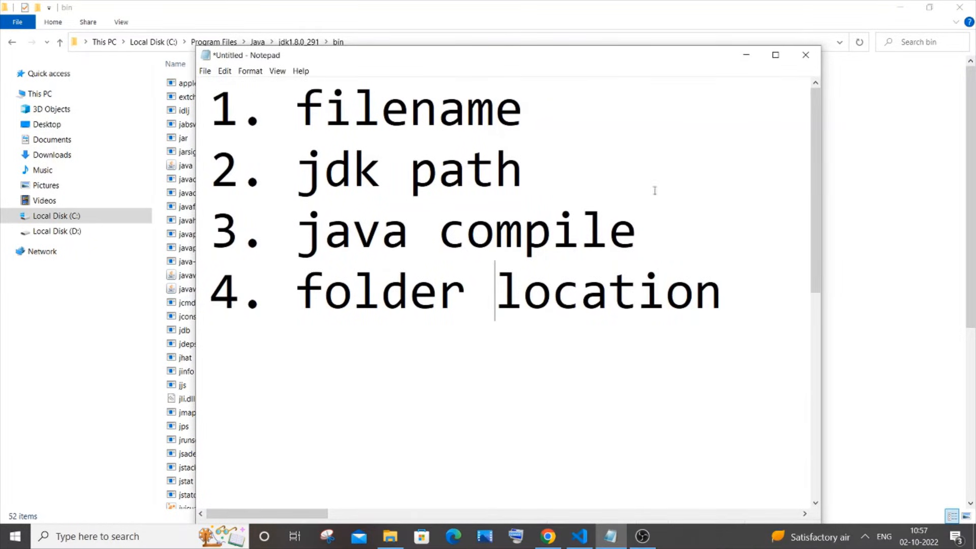
{"action": "left_click", "coordinate": [577, 536]}
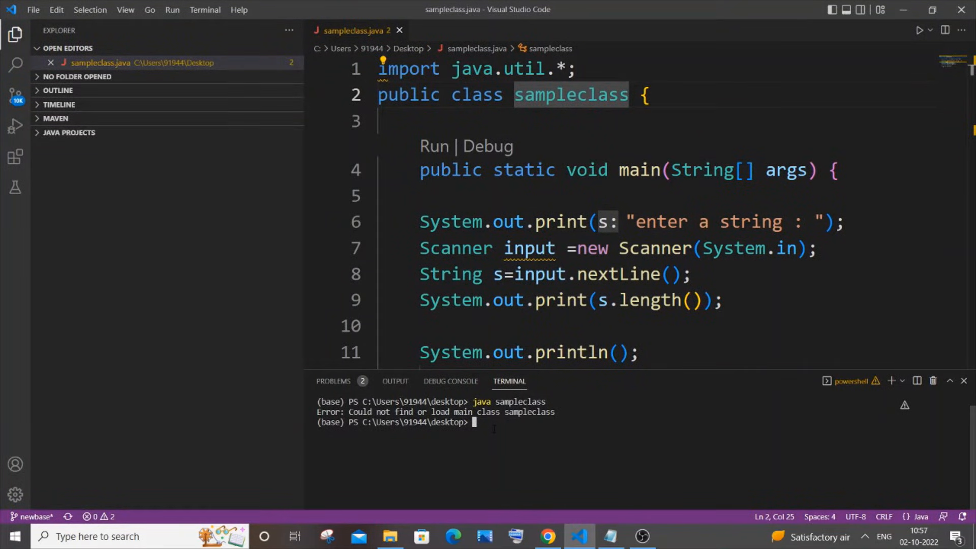
Compile with 'javac sampleclass.java' in the terminal and rerun the program.
{"action": "type", "text": "javac sampleclass"}
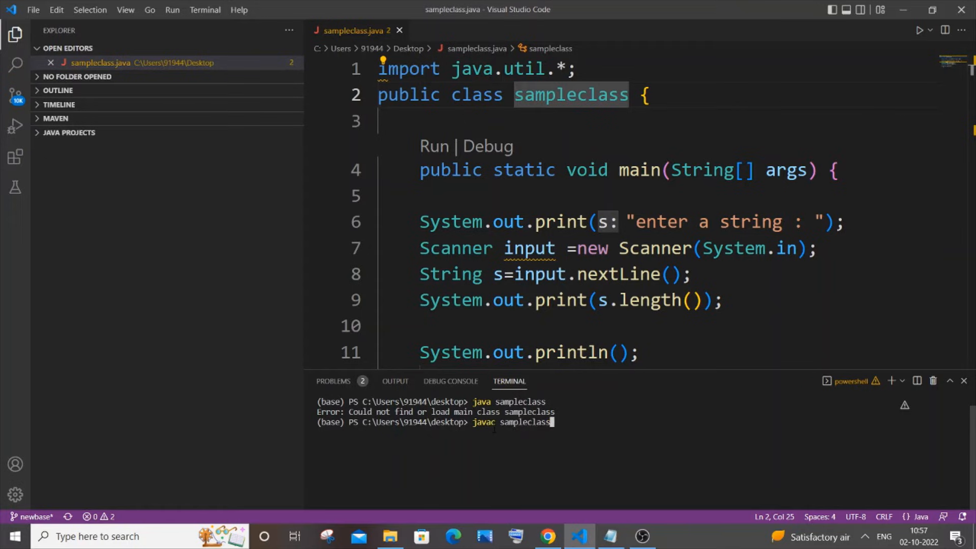
{"action": "type", "text": ".java"}
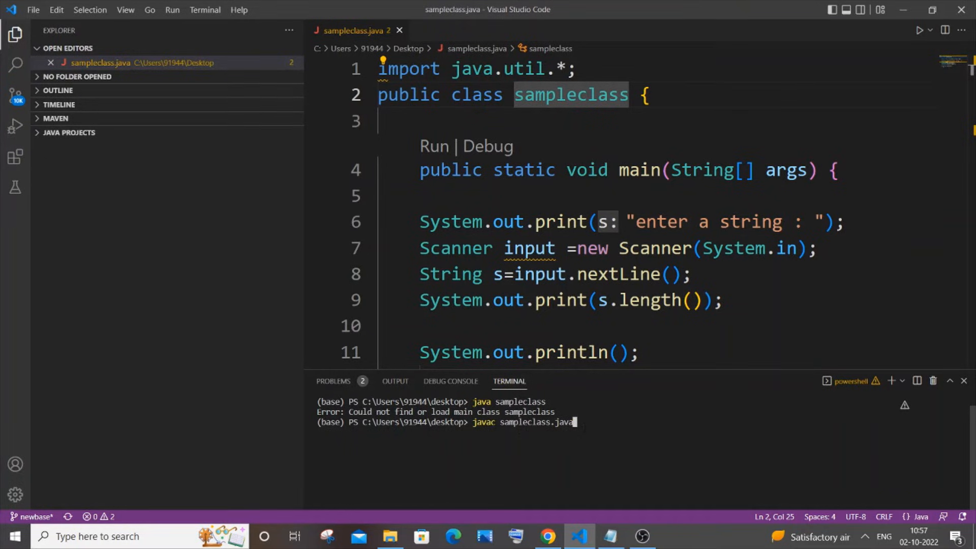
{"action": "key", "text": "Return"}
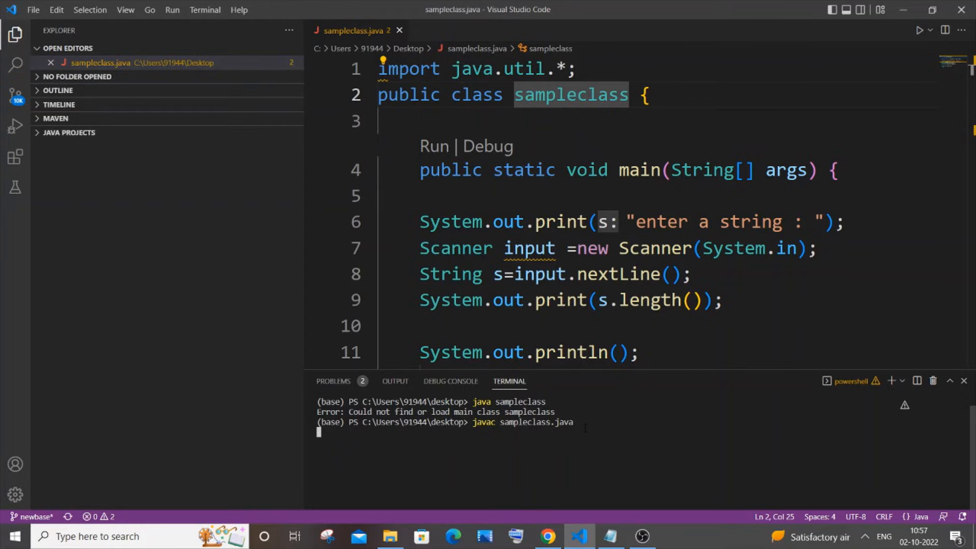
{"action": "mouse_move", "coordinate": [448, 392]}
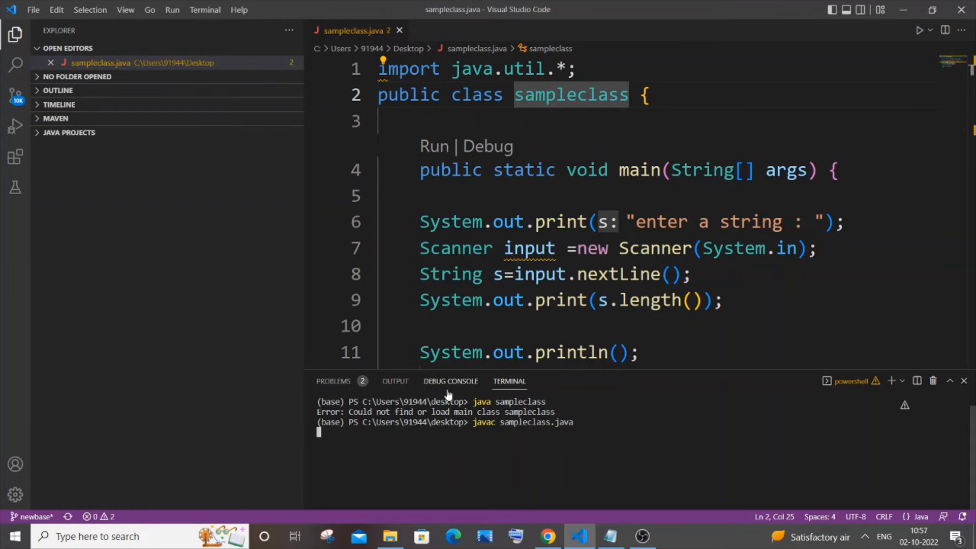
{"action": "double_click", "coordinate": [508, 402]}
{"action": "type", "text": "javac sampleclass.java"}
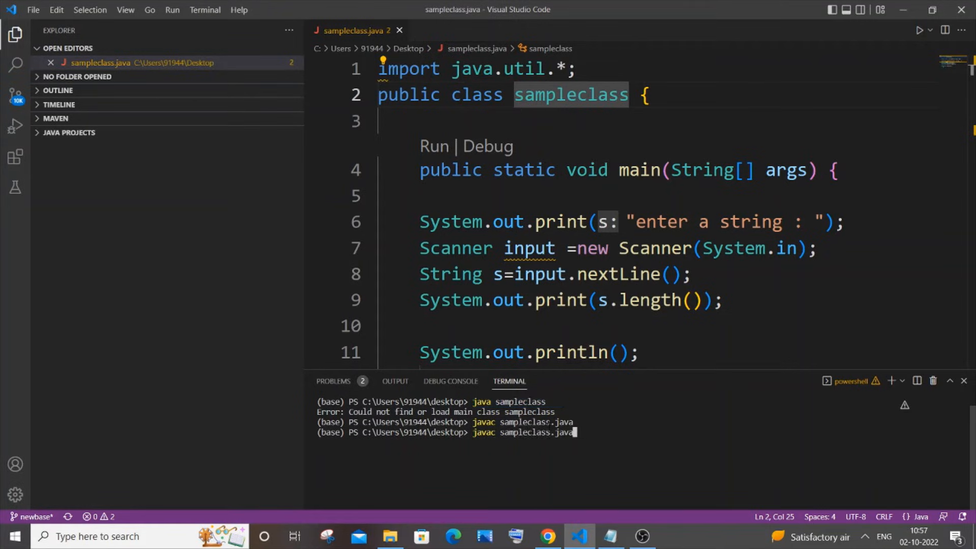
{"action": "key", "text": "Return"}
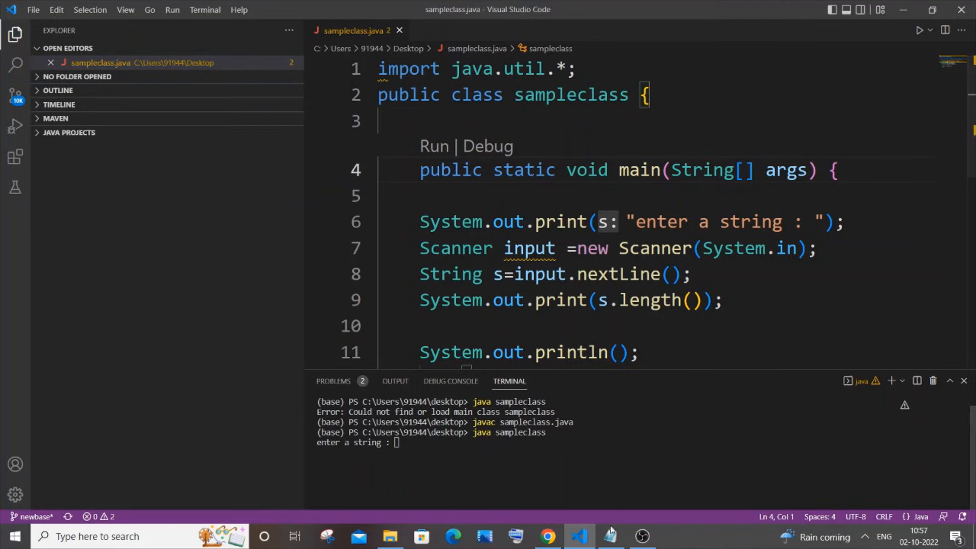
Run sampleclass so it prompts 'enter a string :' and show the Run and Debug panel.
{"action": "left_click", "coordinate": [609, 536]}
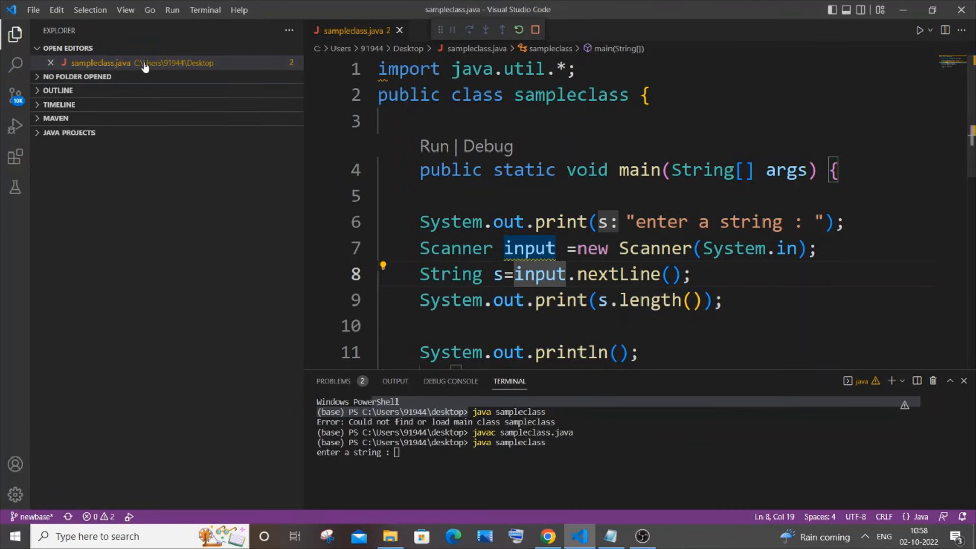
{"action": "left_click", "coordinate": [15, 126]}
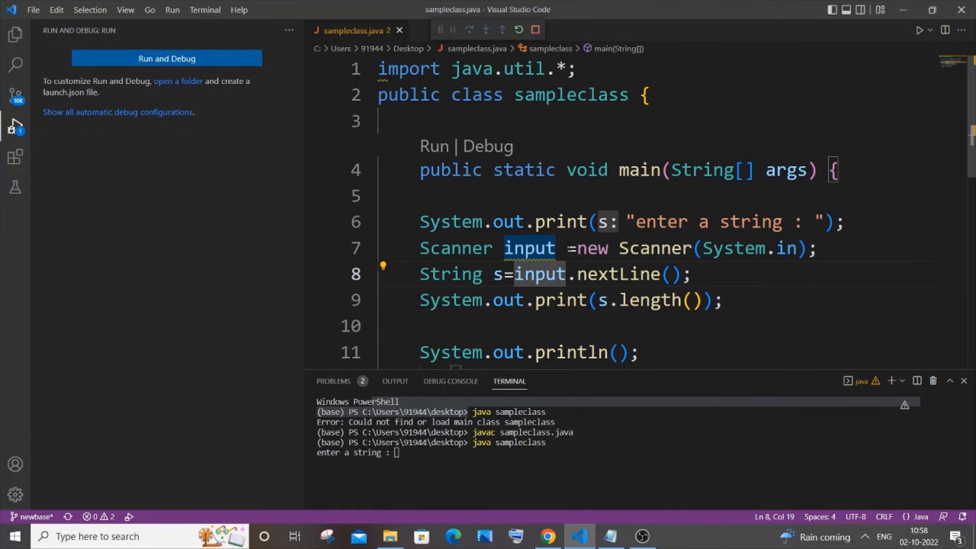